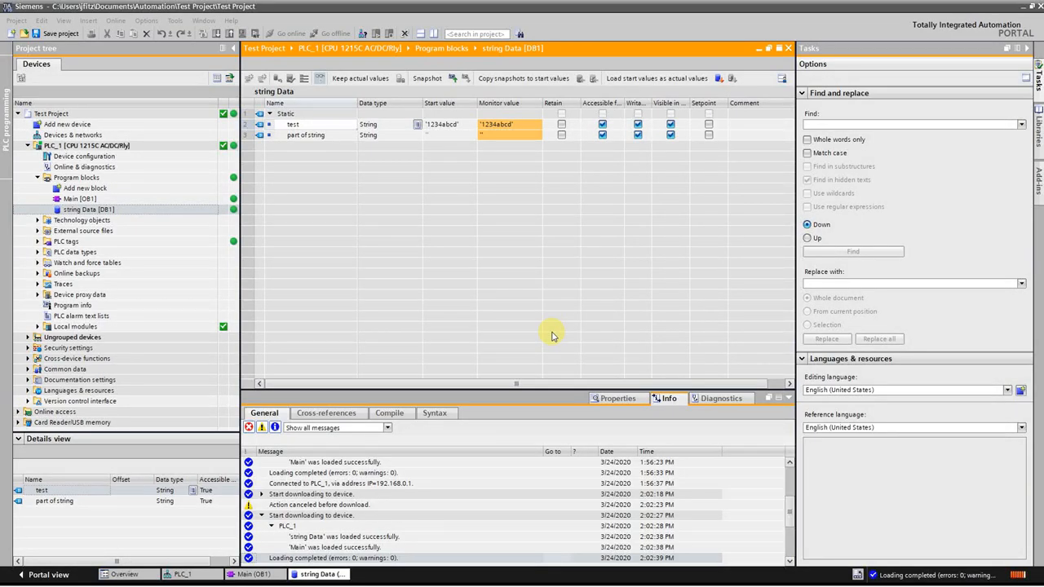
mouse_move(504, 203)
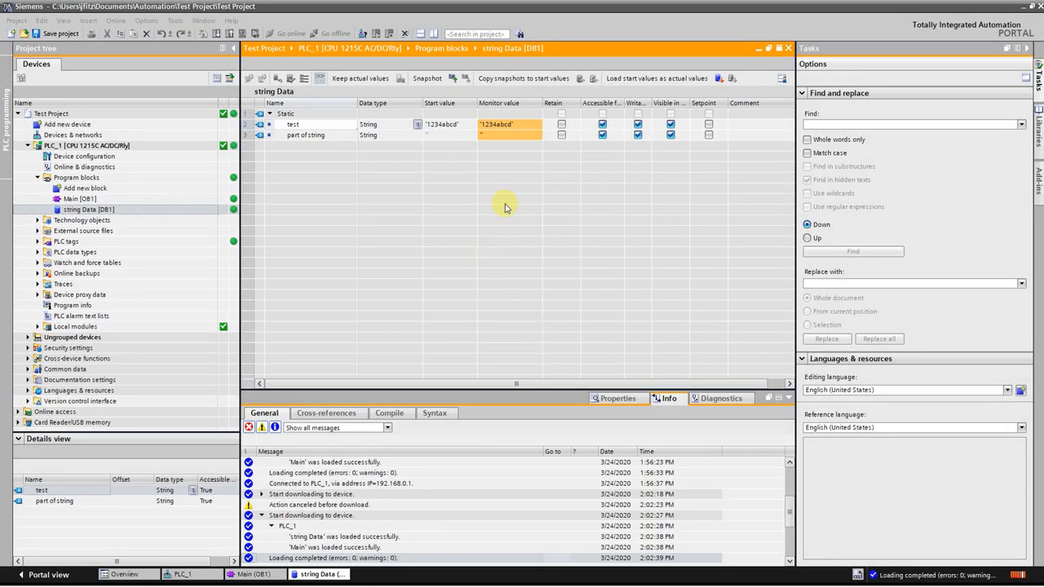
mouse_move(499, 206)
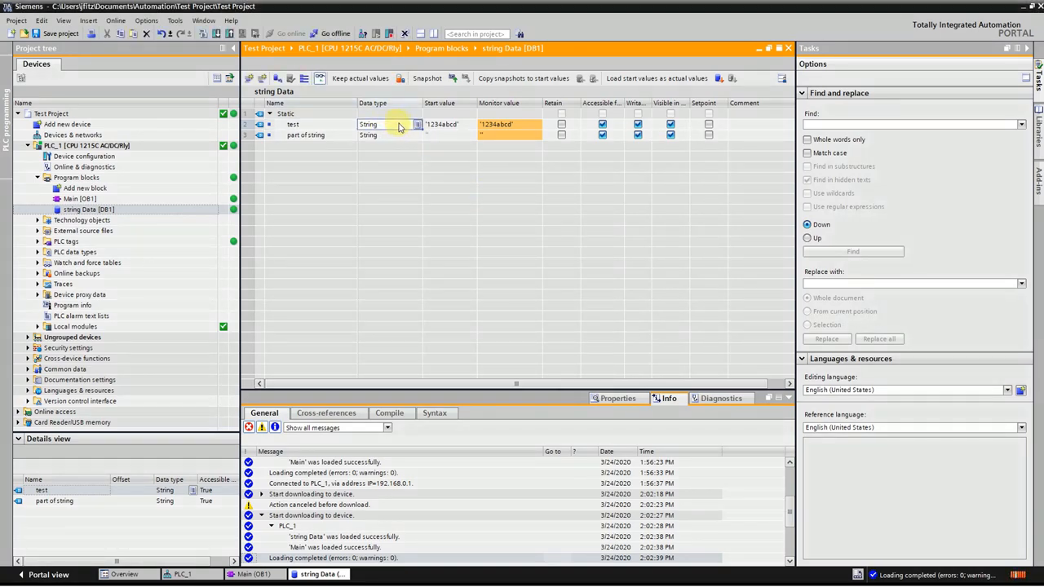
- Open Main [OB1] from Program blocks in the ladder editor
left_click(444, 124)
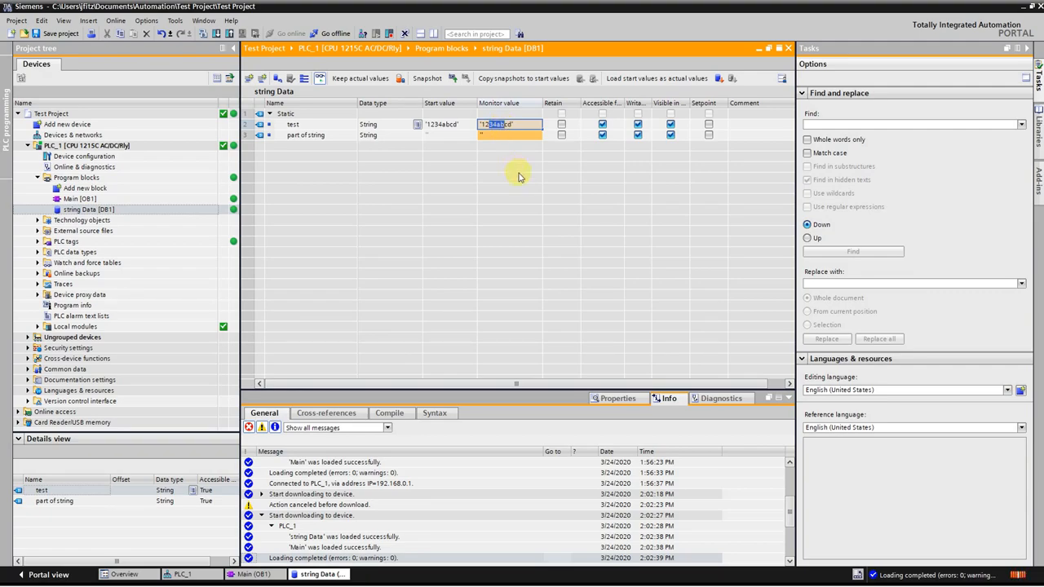
mouse_move(491, 181)
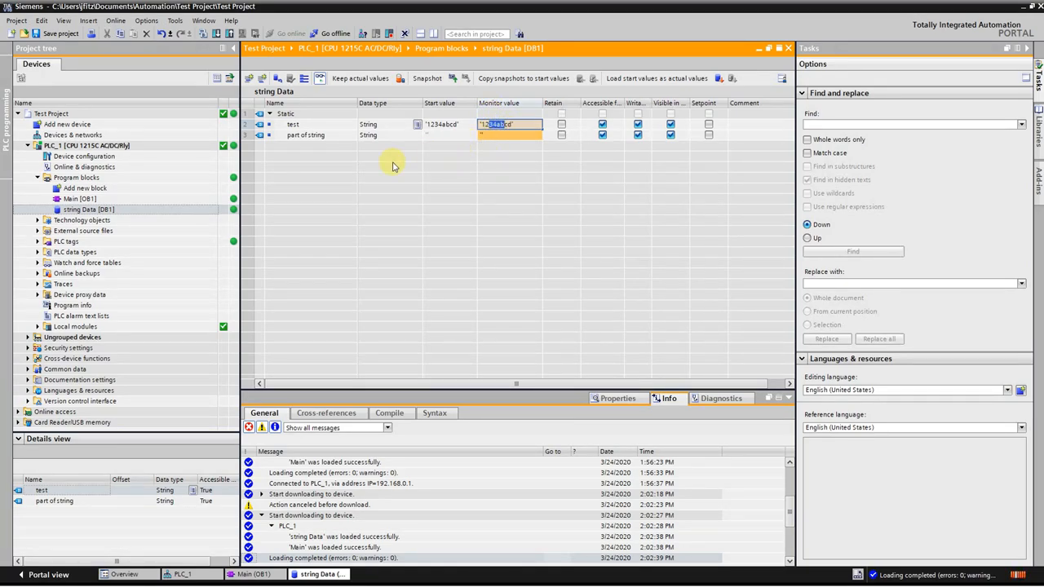
mouse_move(530, 179)
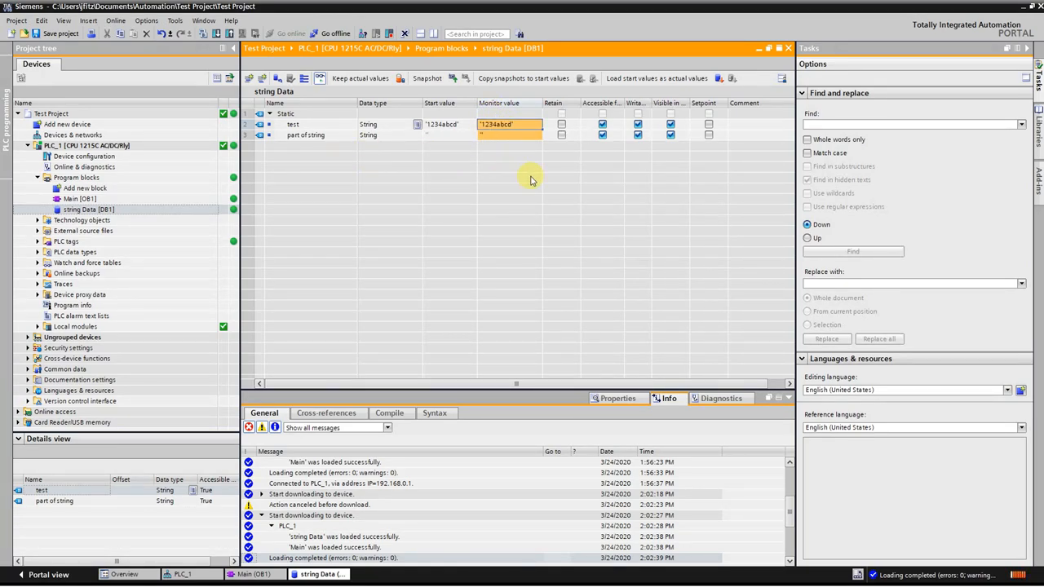
mouse_move(367, 175)
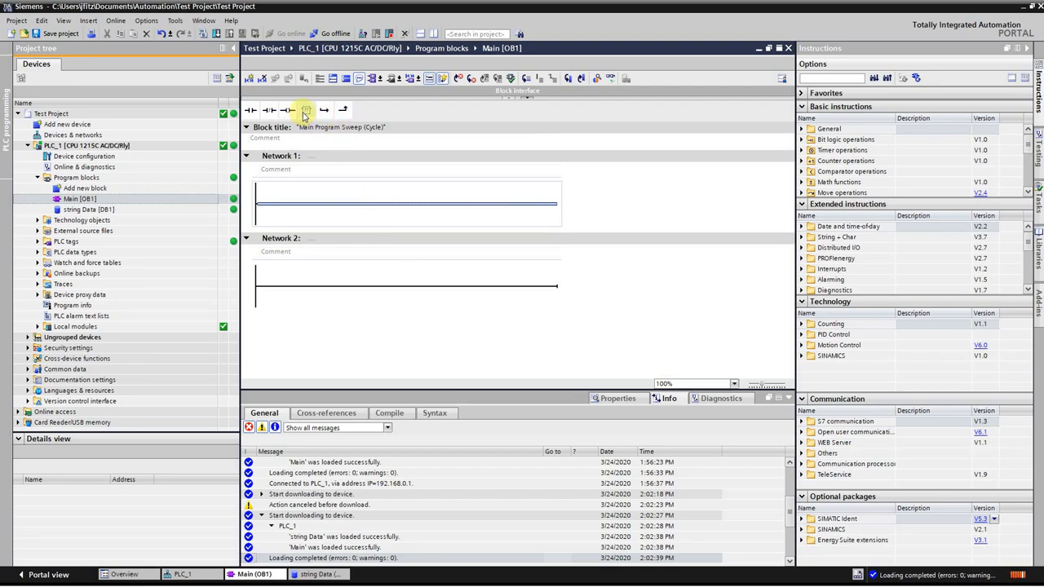
- Add a MID box to Network 1 reading "string Data".test with length 4
left_click(305, 110)
type("MID")
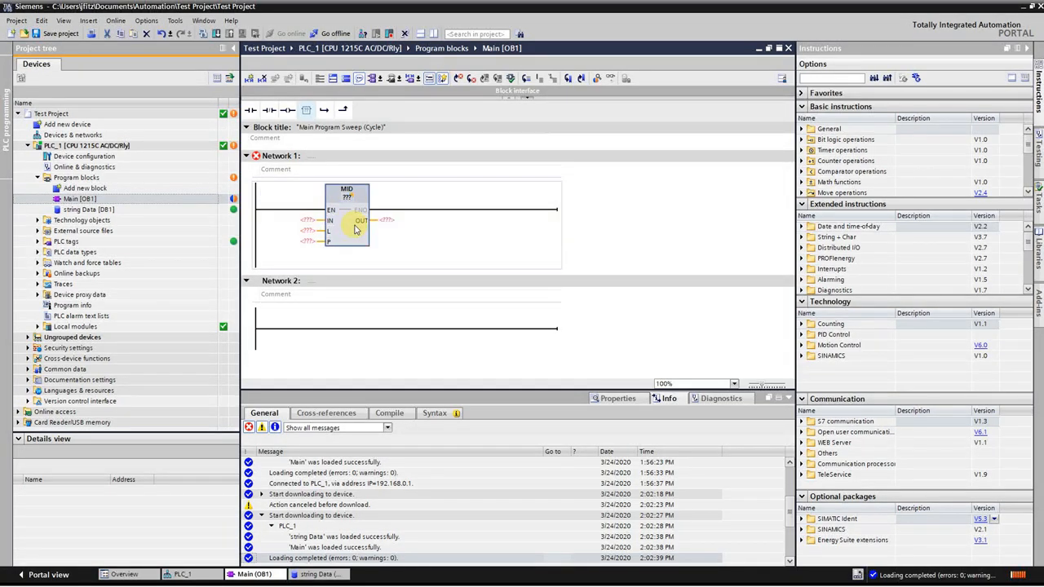
left_click(308, 220)
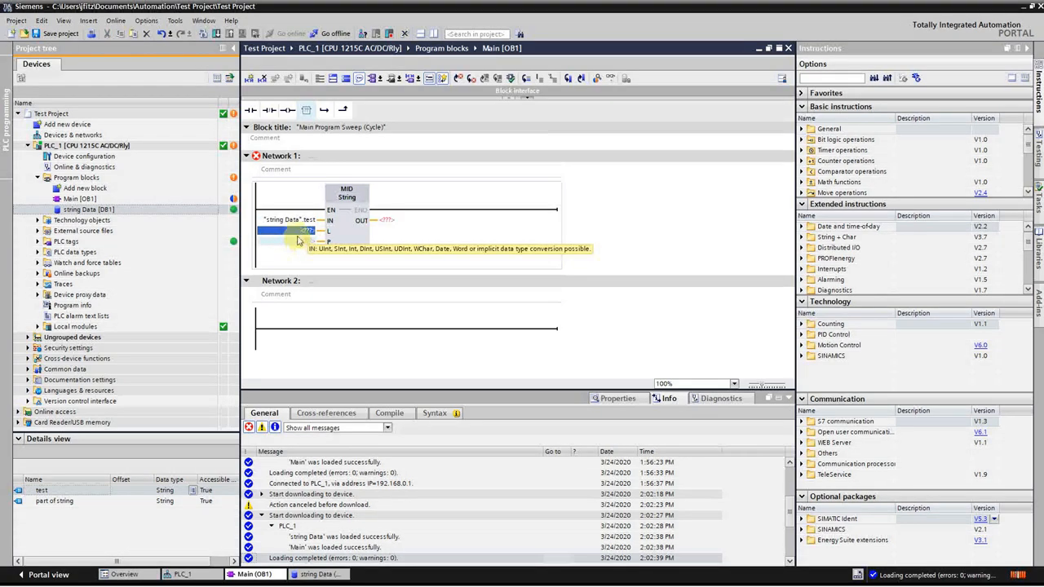
mouse_move(287, 234)
type("4")
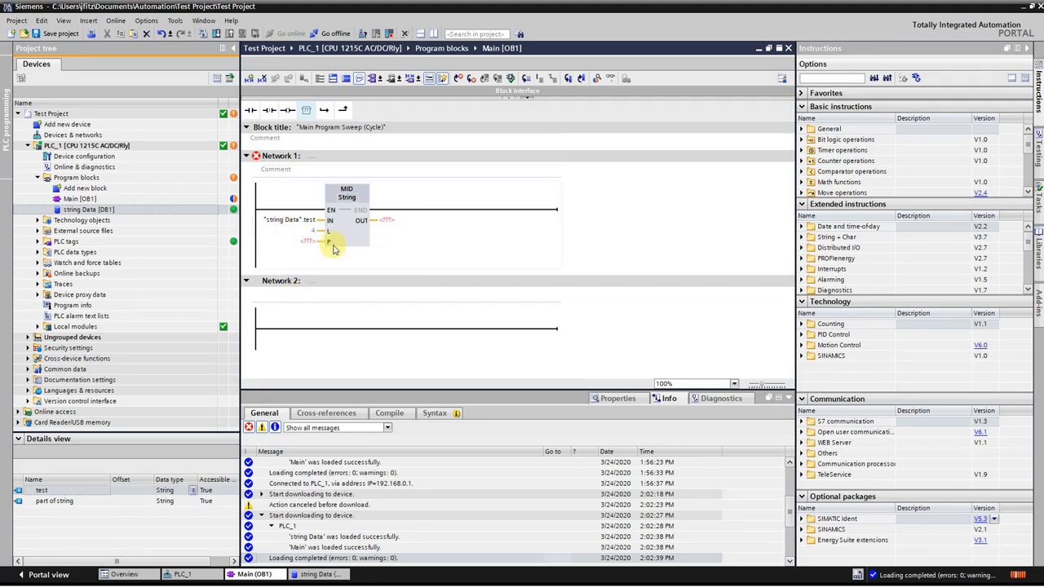
- Set MID position P to 3 and OUT to "string Data"."part of string"
left_click(294, 241)
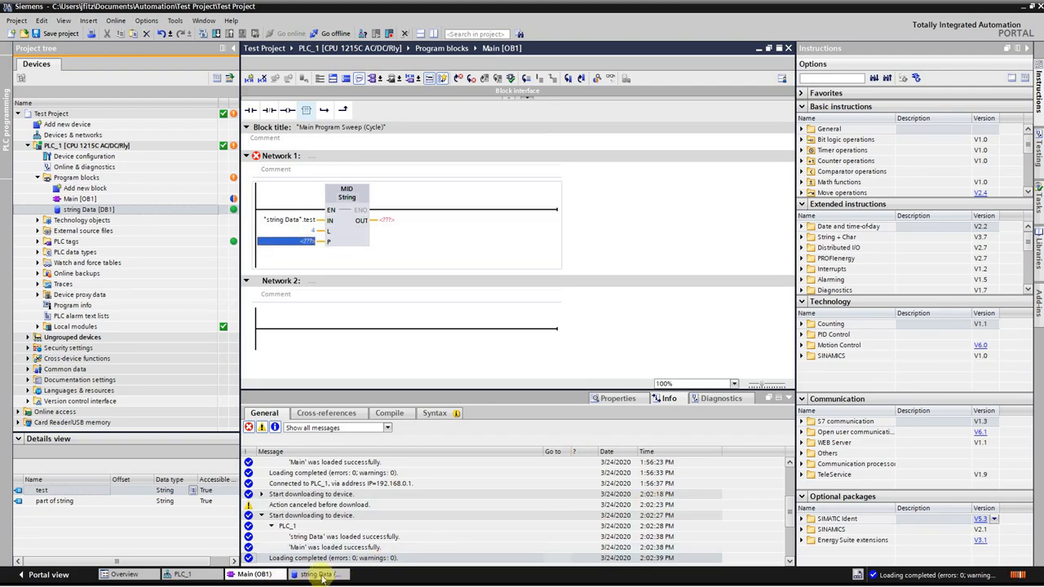
left_click(318, 574)
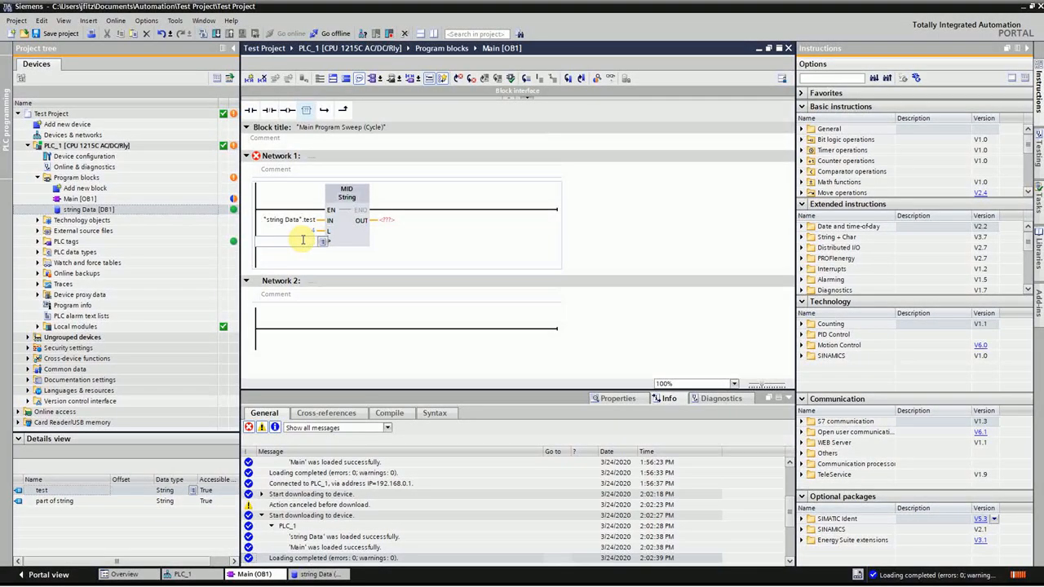
left_click(392, 220)
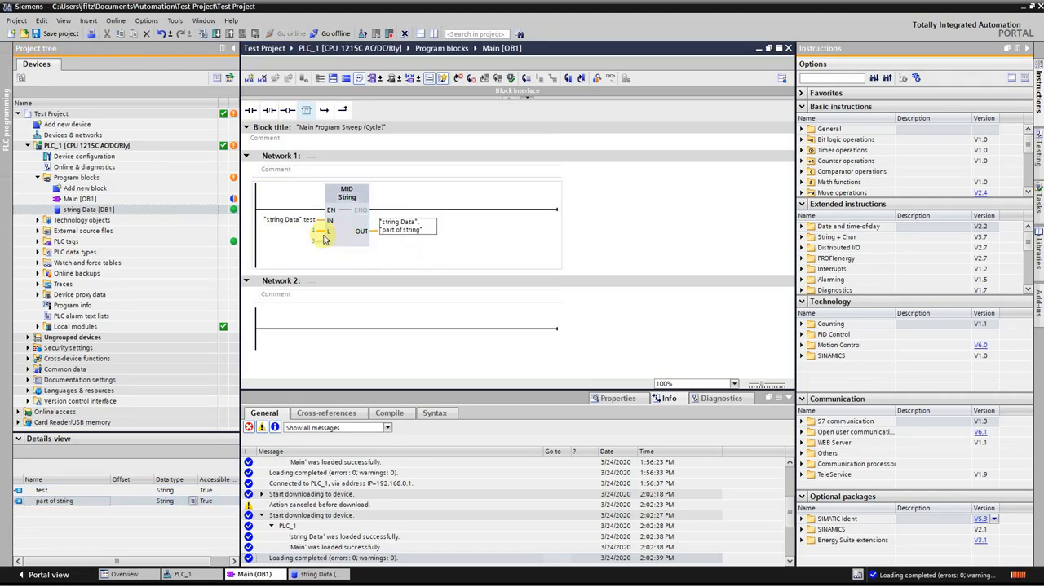
- Confirm the OUT variable and download Main [OB1] to PLC_1
left_click(287, 220)
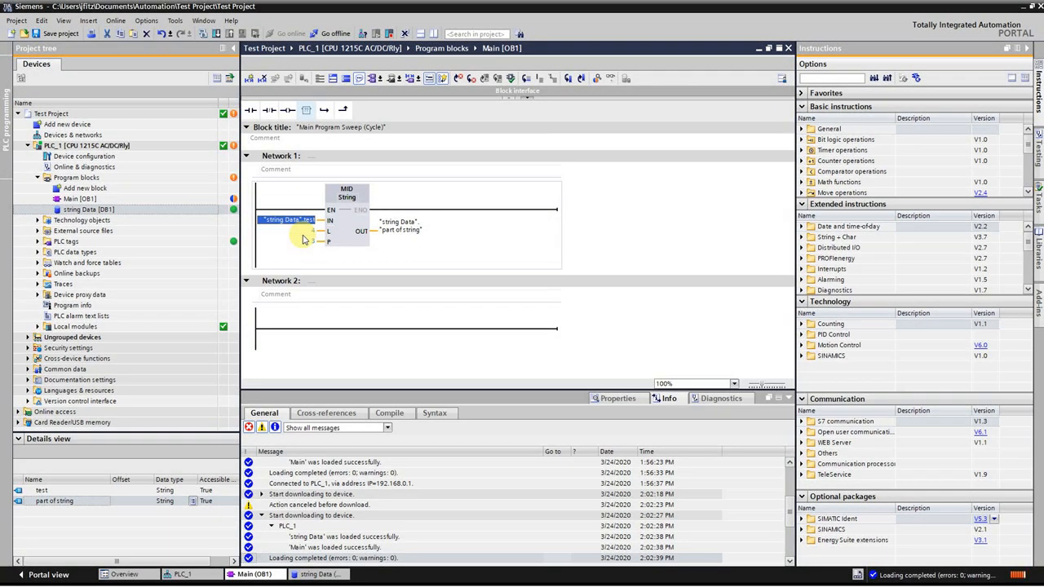
mouse_move(302, 249)
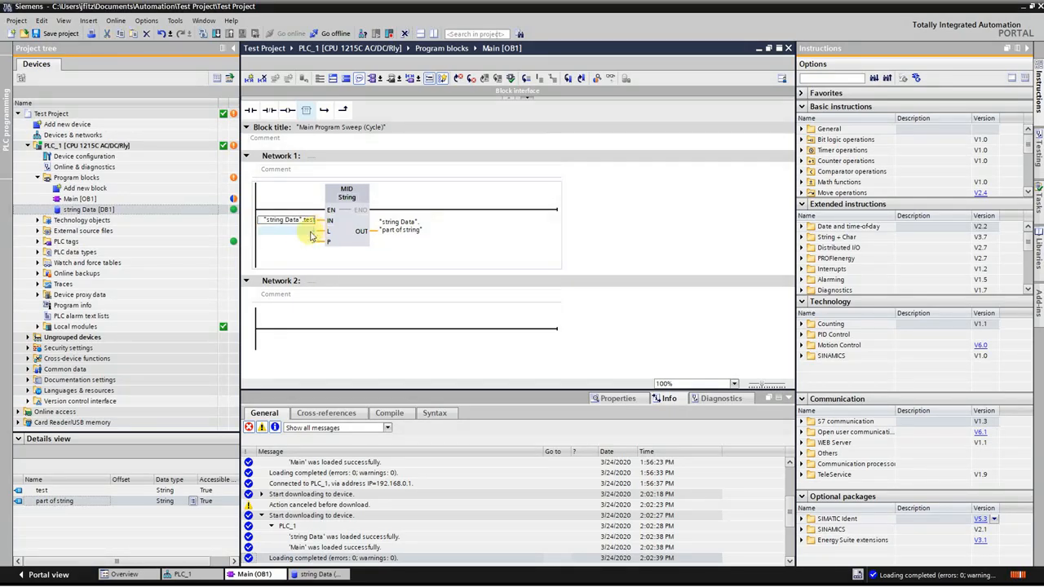
left_click(286, 230)
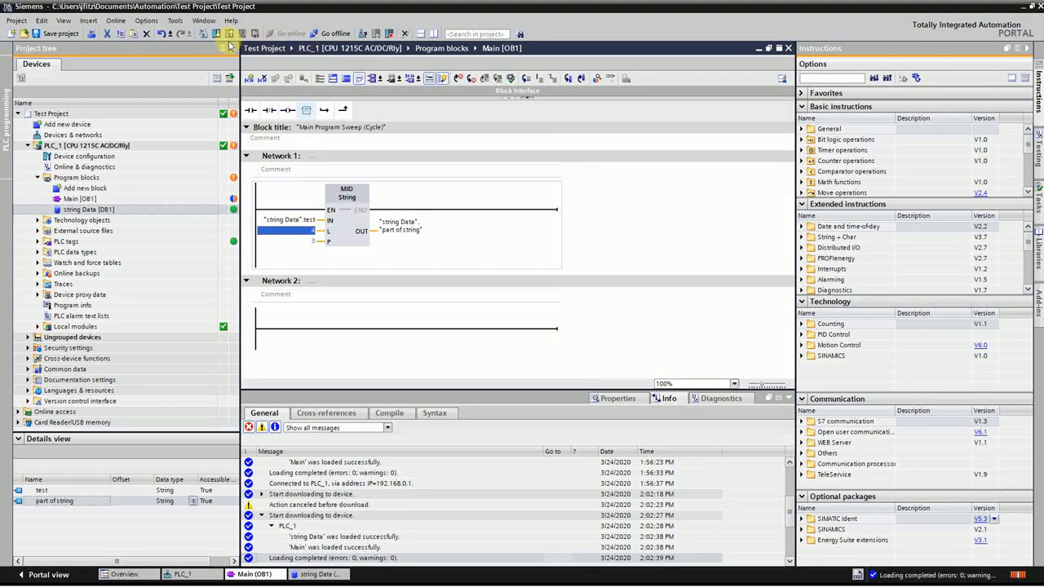
left_click(210, 34)
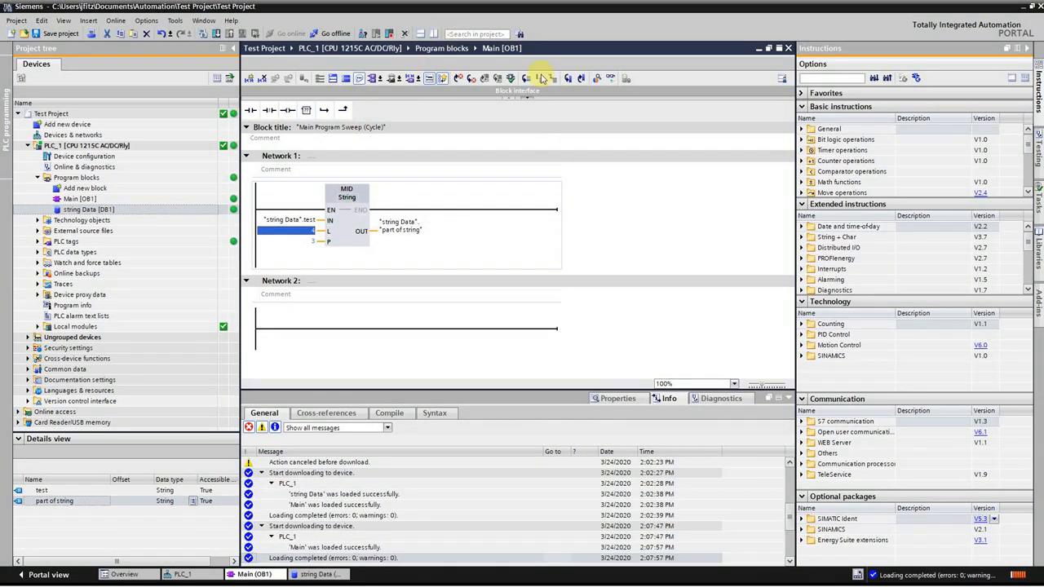
- Monitor Network 1 online, showing '1234abcd' yield '34ab' in part of string
left_click(609, 78)
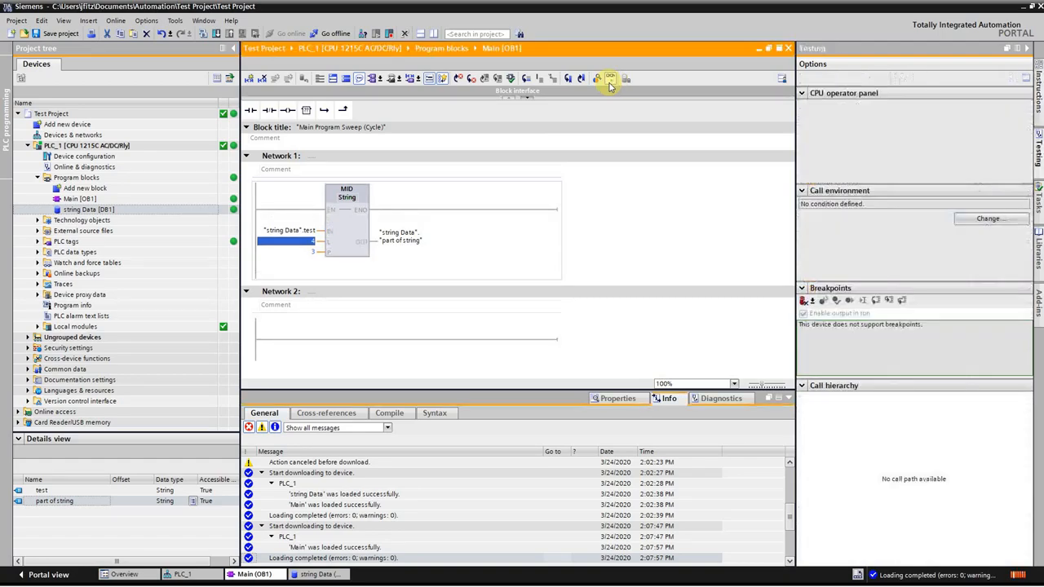
left_click(610, 79)
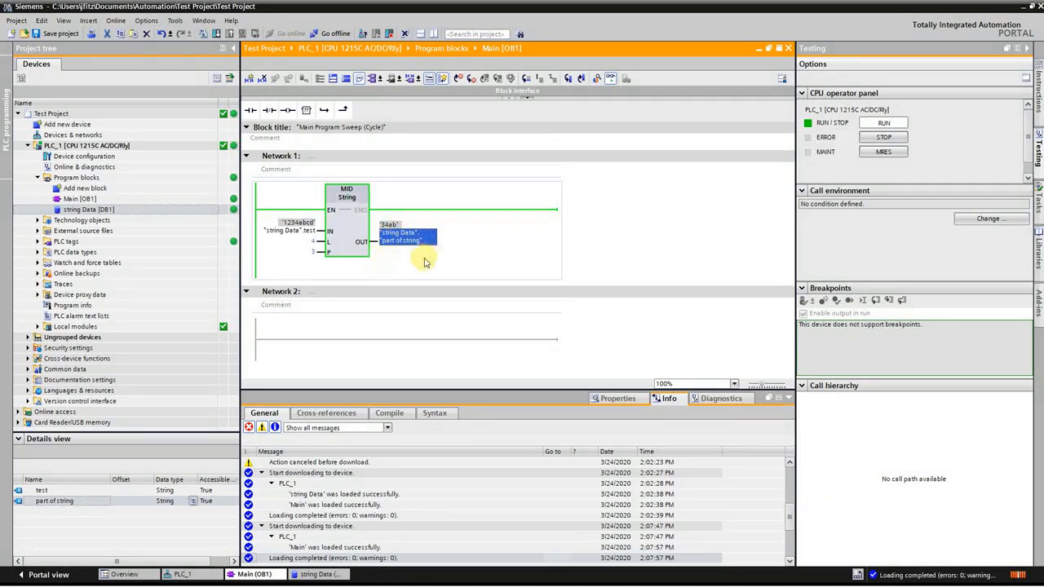
left_click(286, 230)
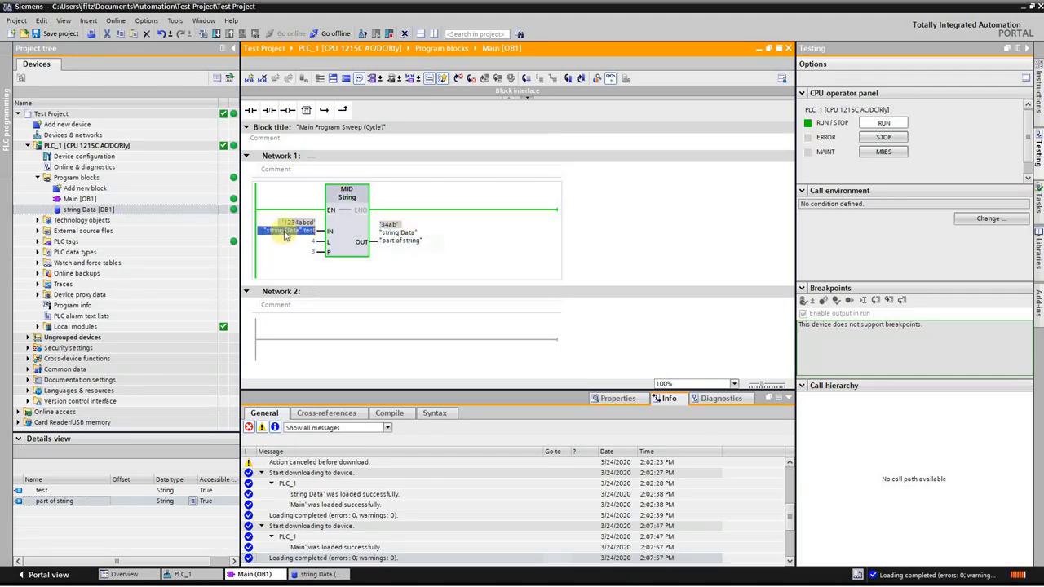